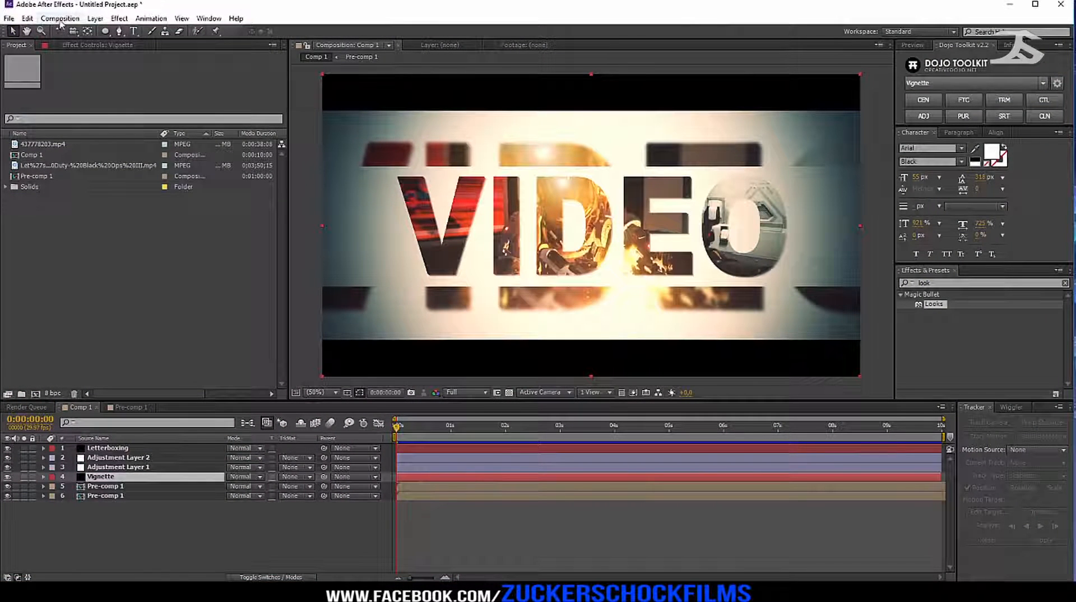
Step: Create a new 1920×1080 HDTV 29.97 composition, Comp 2
{"action": "left_click", "coordinate": [59, 18]}
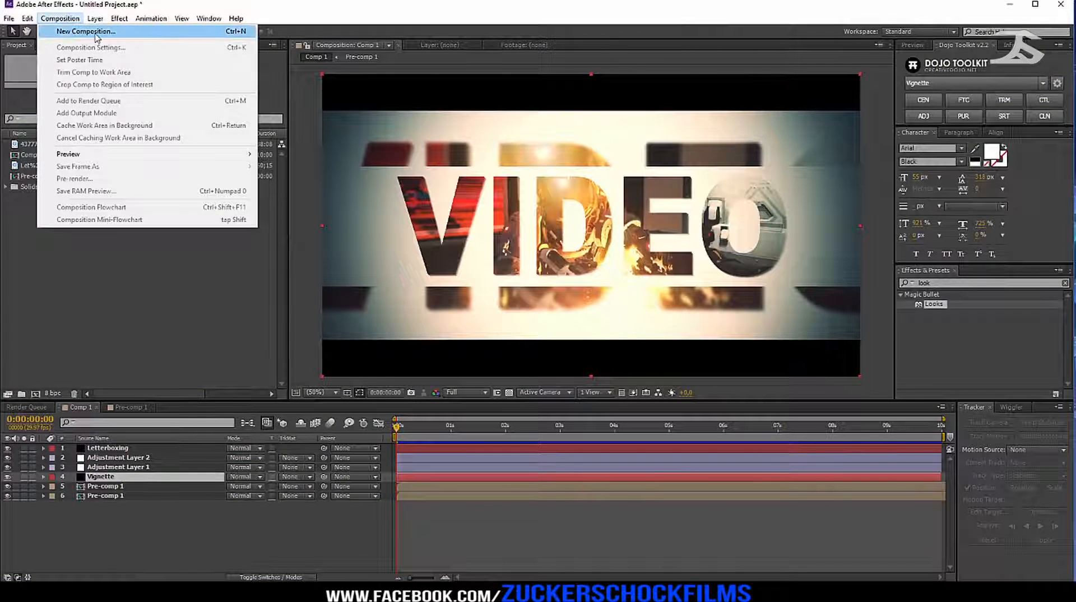
{"action": "left_click", "coordinate": [85, 32]}
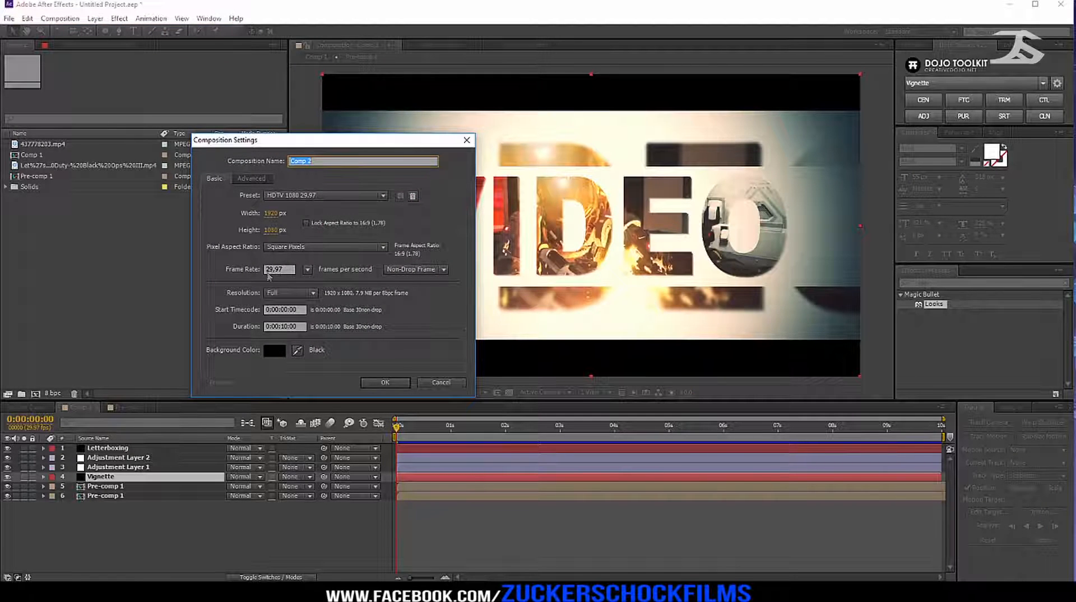
{"action": "left_click", "coordinate": [385, 382]}
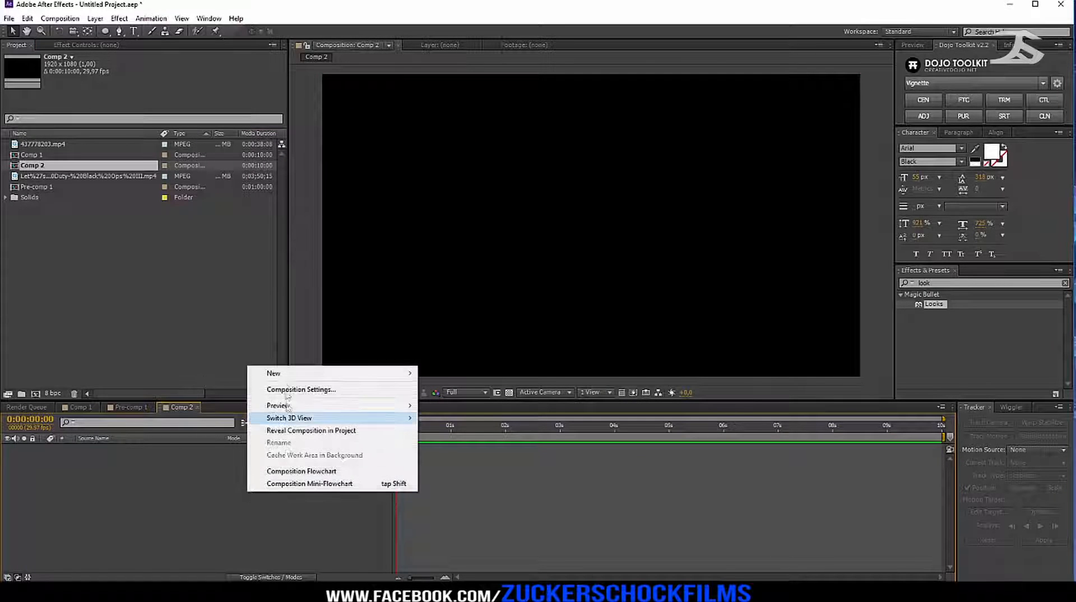
{"action": "mouse_move", "coordinate": [273, 372]}
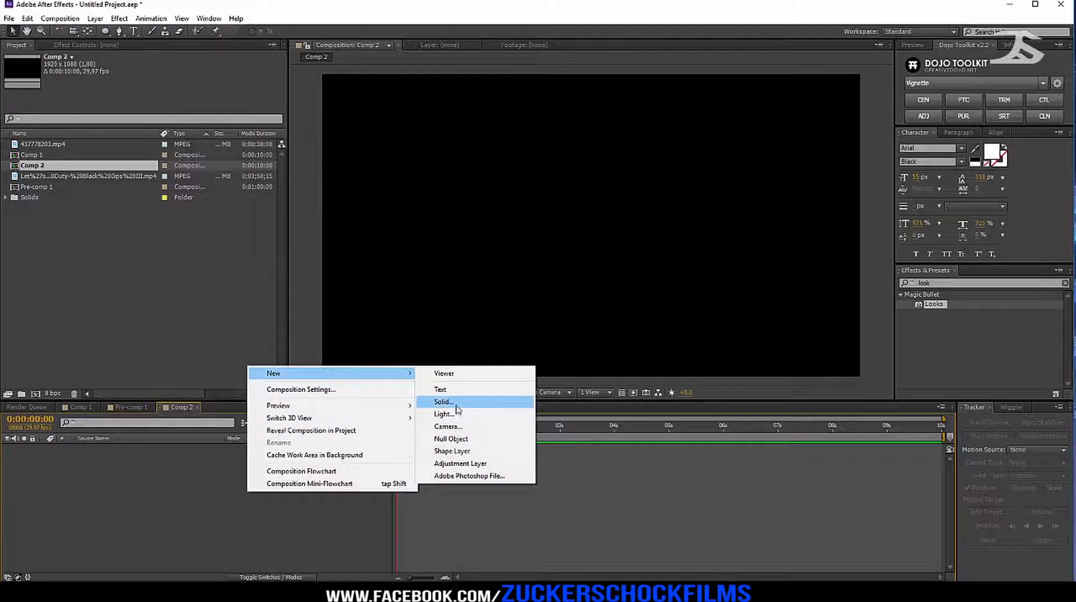
Step: Add a full-frame white solid named BG to Comp 2
{"action": "left_click", "coordinate": [441, 402]}
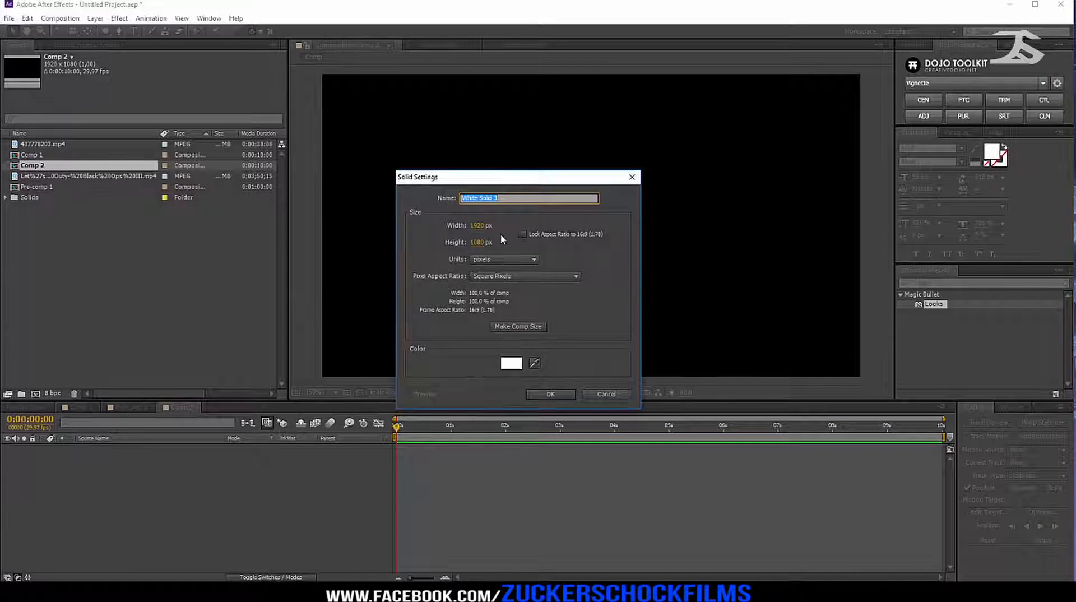
{"action": "type", "text": "BG"}
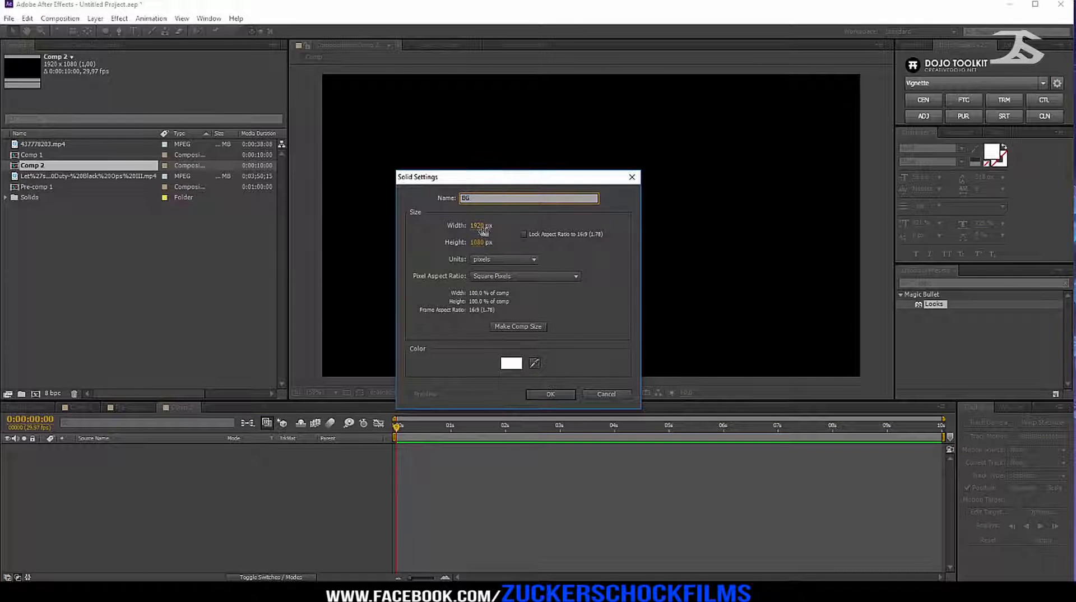
{"action": "left_click", "coordinate": [549, 393]}
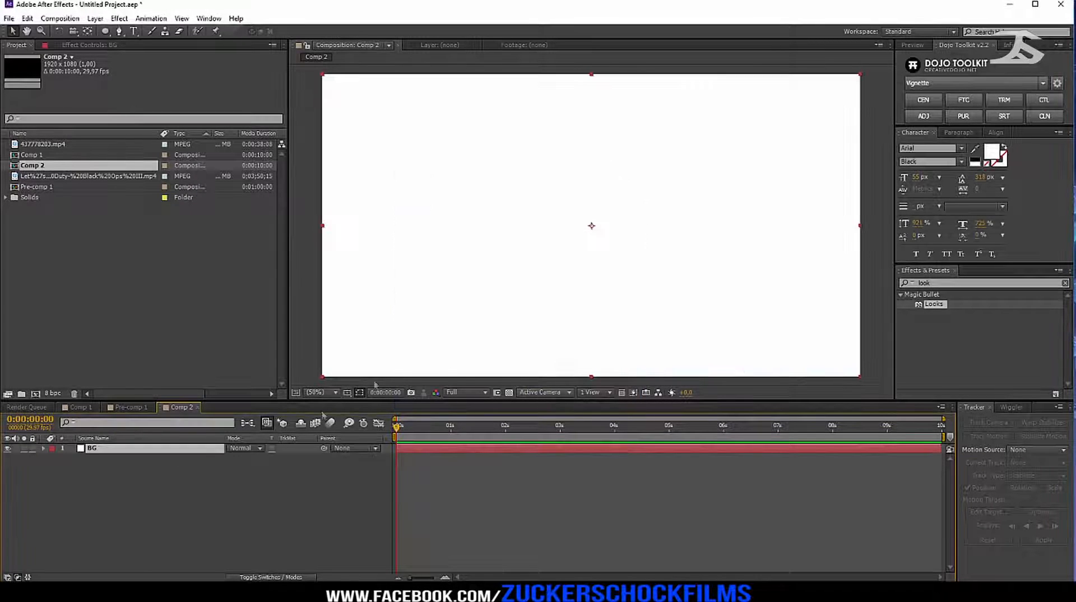
{"action": "left_click", "coordinate": [88, 176]}
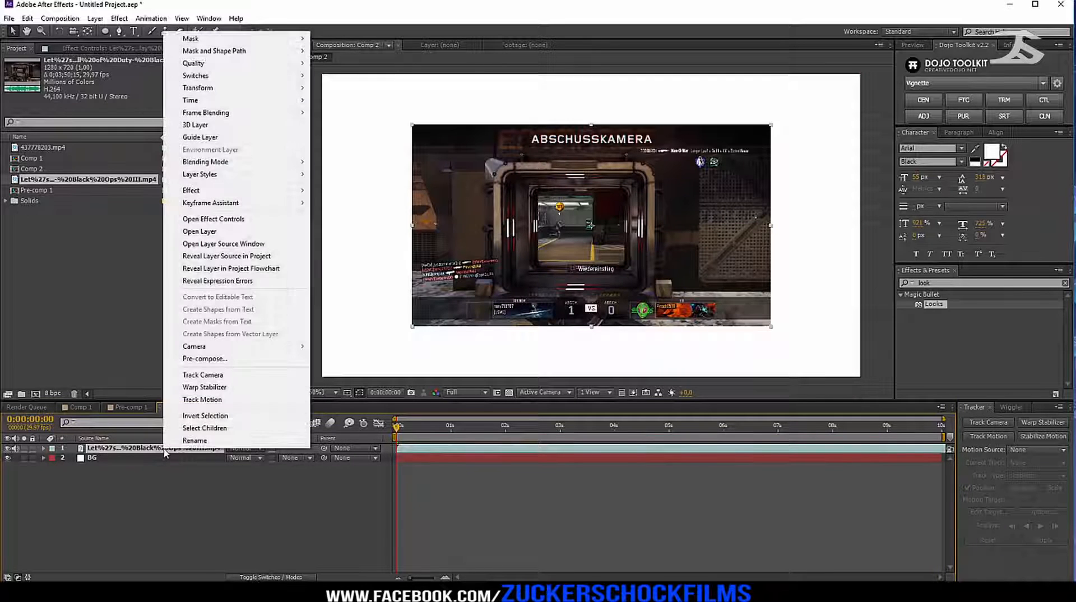
{"action": "mouse_move", "coordinate": [197, 87]}
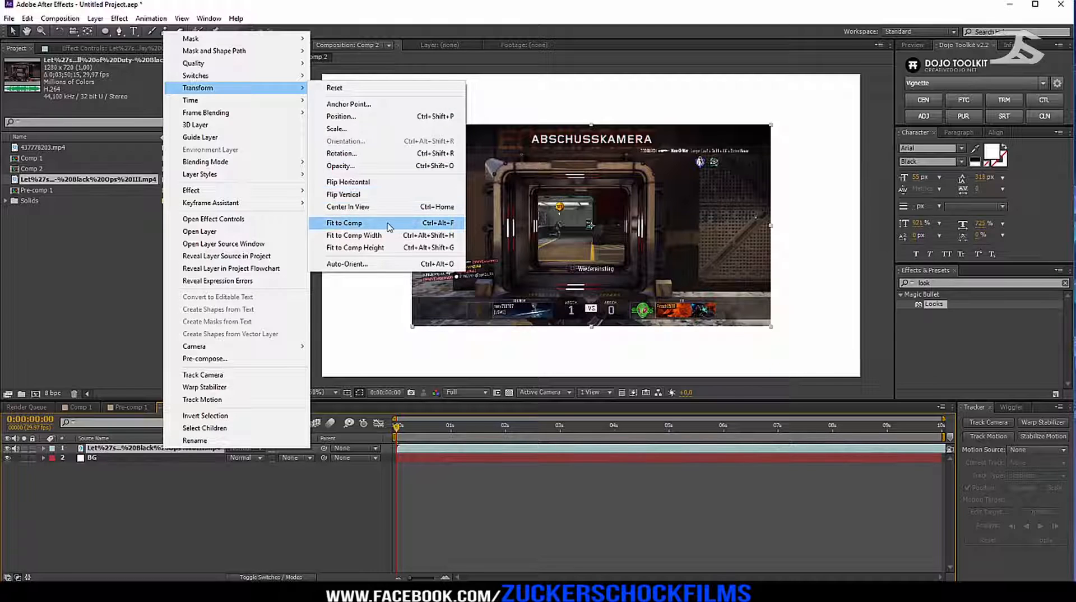
Step: Fit the gameplay clip to the comp so it fills the whole frame above BG
{"action": "left_click", "coordinate": [343, 222]}
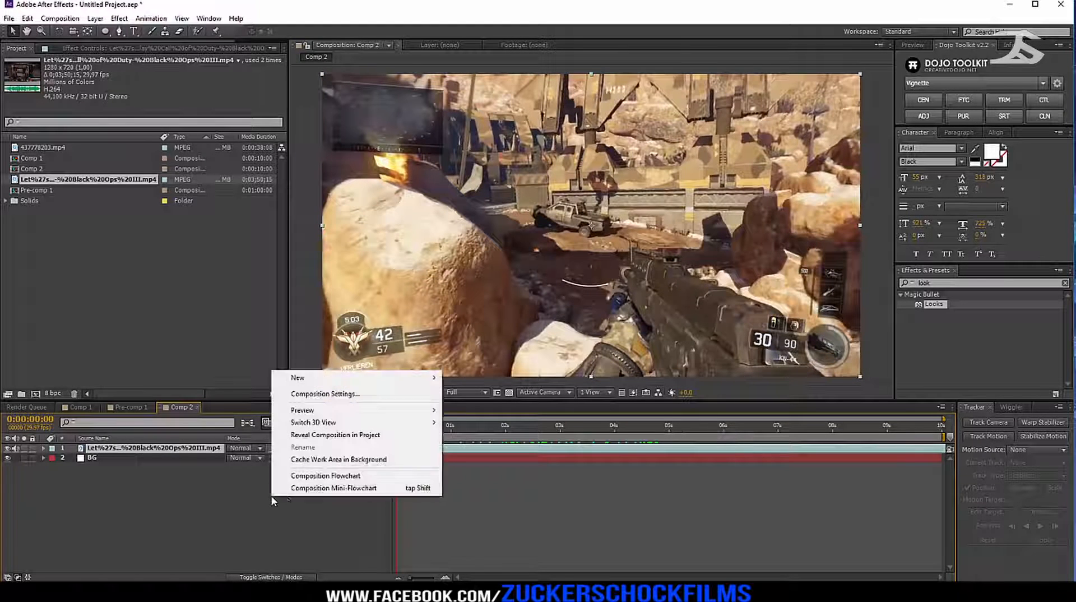
{"action": "mouse_move", "coordinate": [297, 377]}
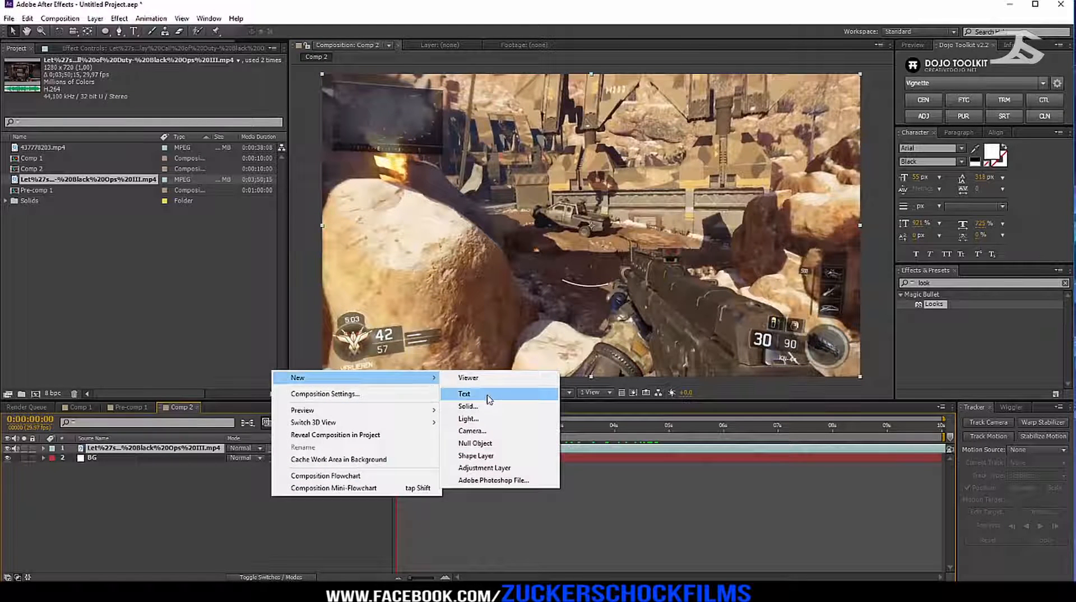
Step: Add a centred bold white VIDEO text layer and find the Drop Shadow effect
{"action": "left_click", "coordinate": [464, 394]}
{"action": "type", "text": "VIDEO"}
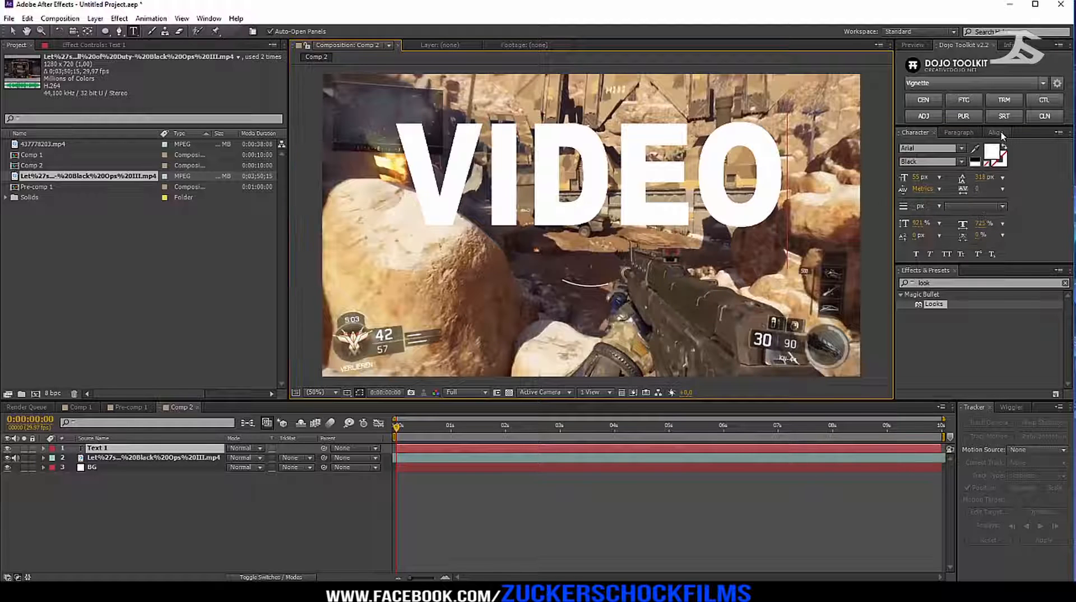
{"action": "left_click", "coordinate": [995, 132]}
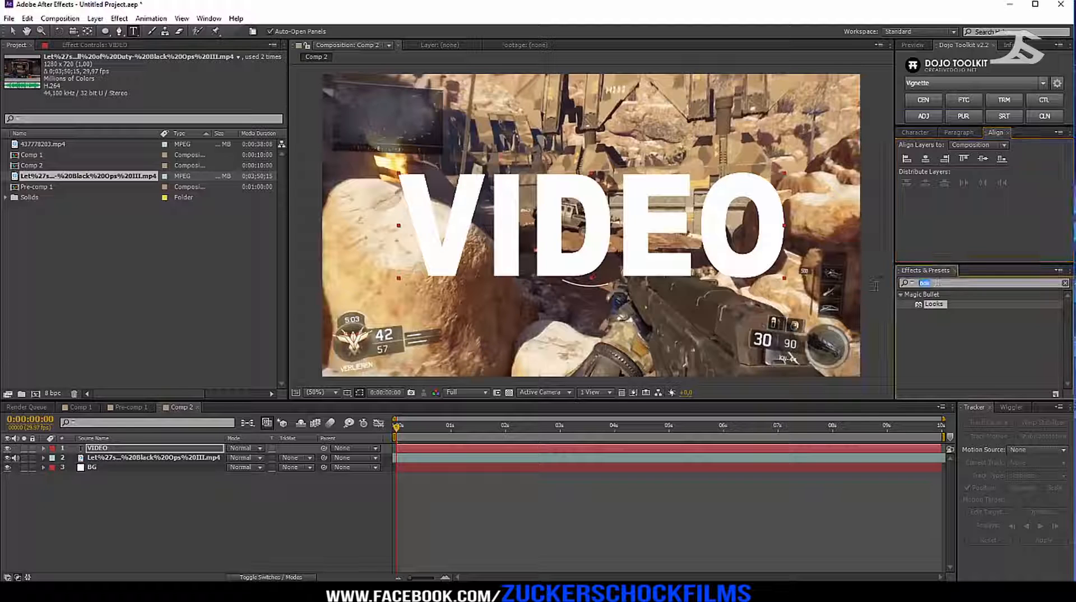
{"action": "type", "text": "shadow"}
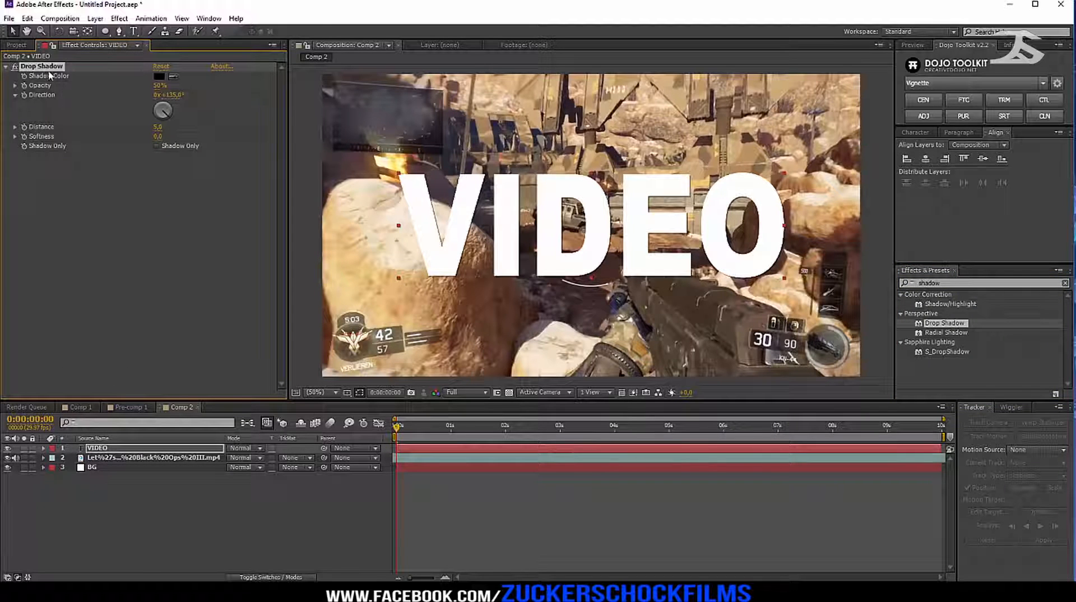
Step: Stack duplicated drop shadows on VIDEO and set the clip's track matte to Alpha Matte "VIDEO"
{"action": "key", "text": "ctrl+d"}
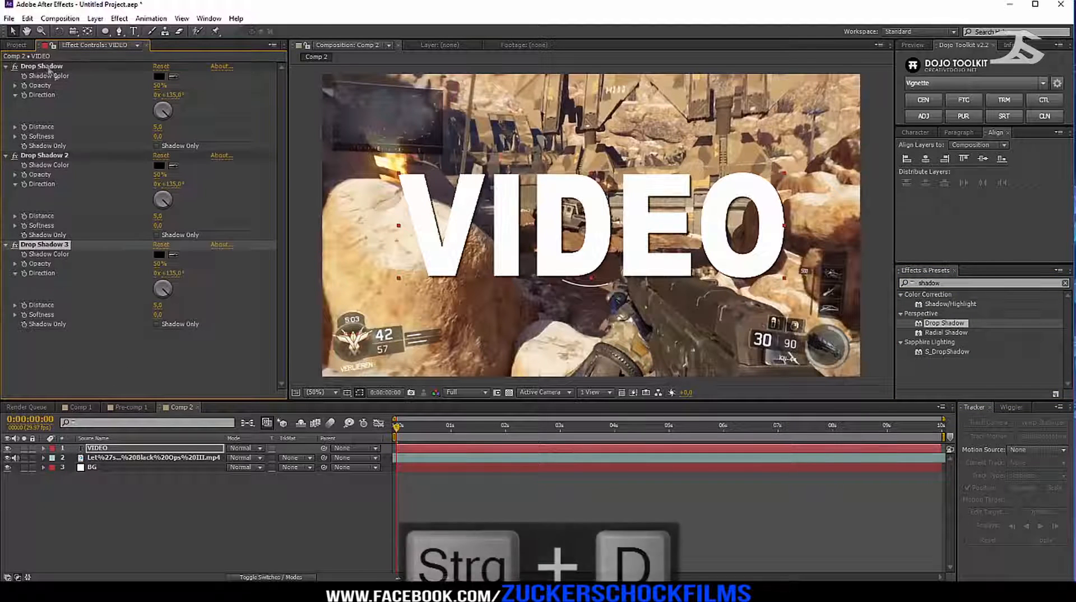
{"action": "left_click", "coordinate": [295, 458]}
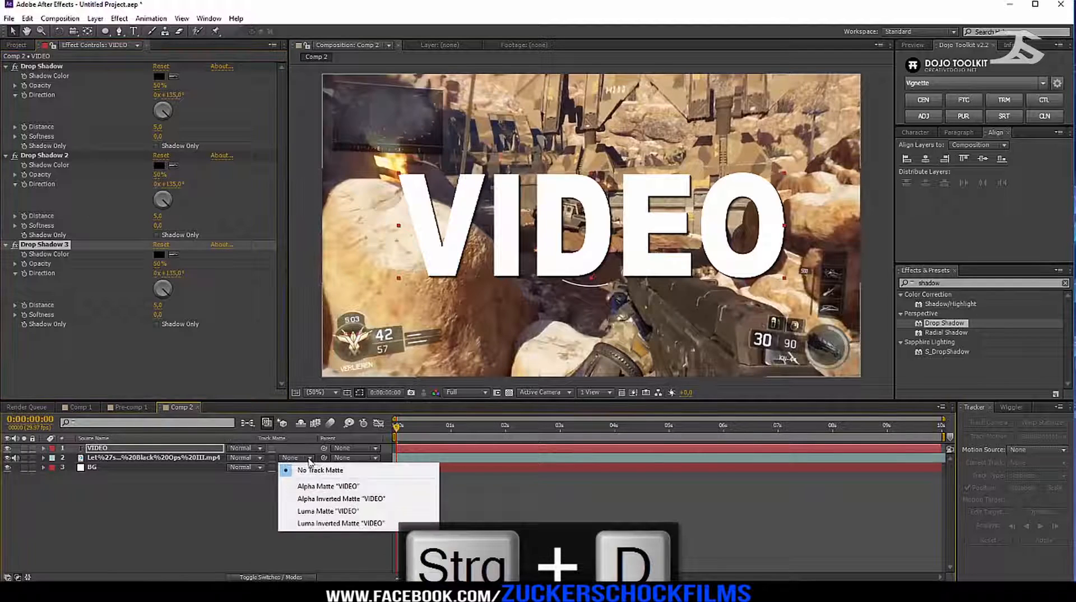
{"action": "mouse_move", "coordinate": [327, 487]}
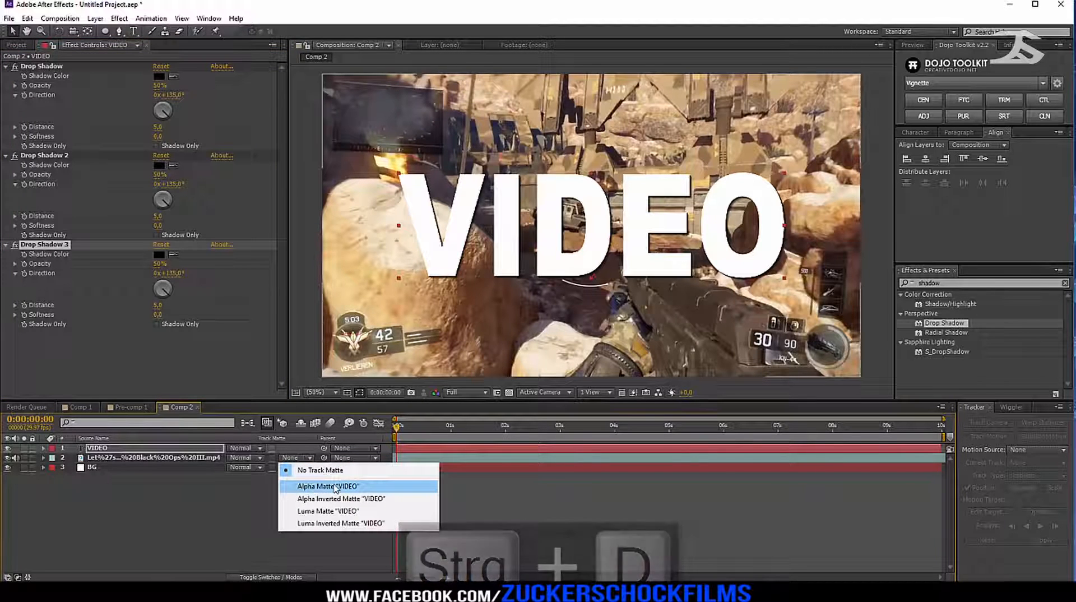
{"action": "left_click", "coordinate": [326, 486]}
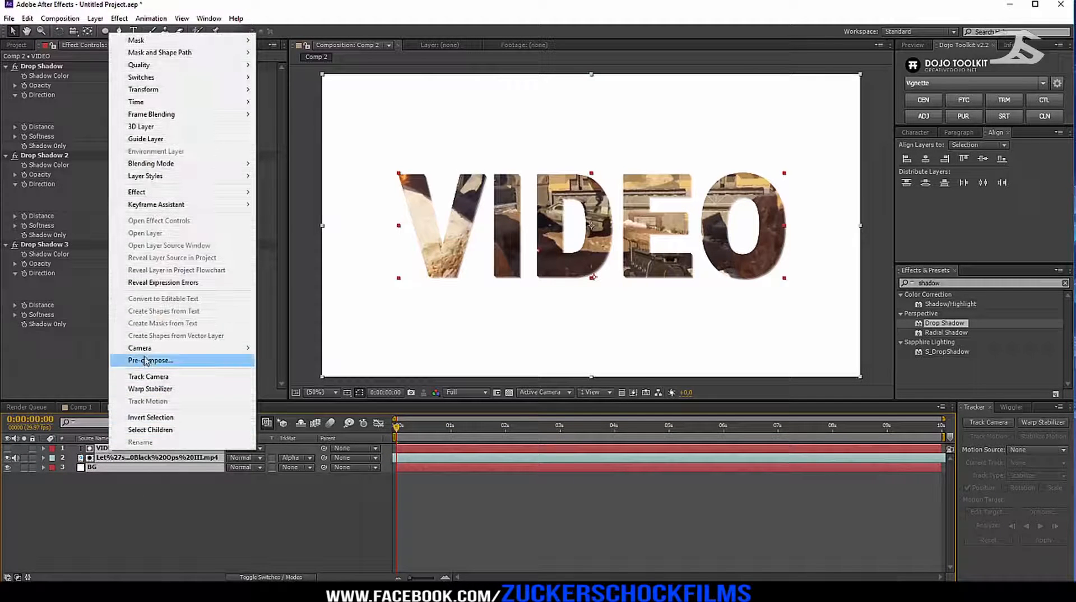
Step: Pre-compose the layers into Pre-comp 2 and duplicate it into two copies
{"action": "left_click", "coordinate": [148, 360]}
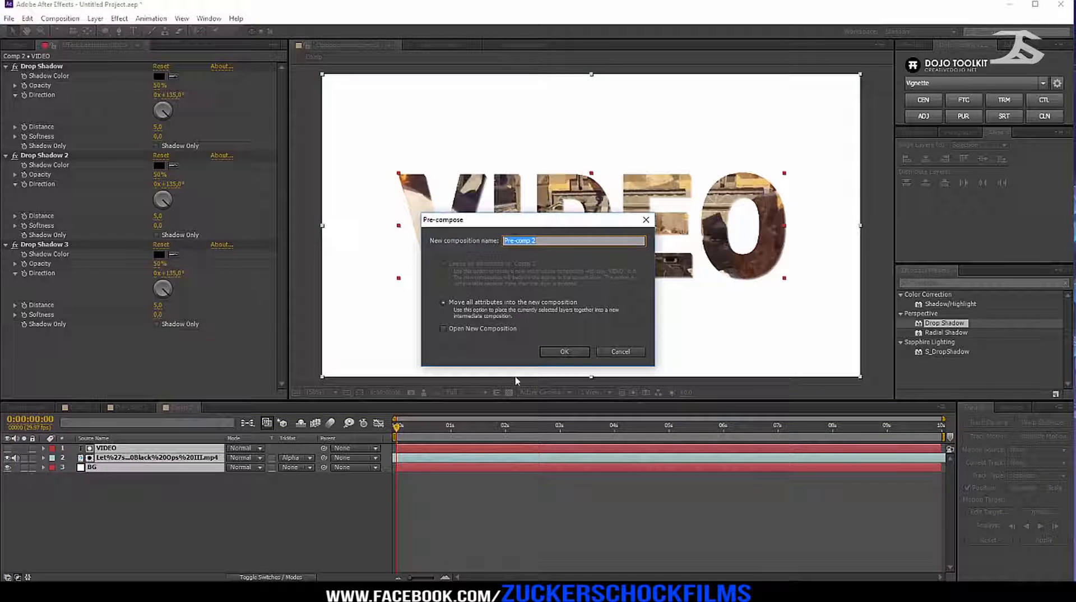
{"action": "left_click", "coordinate": [564, 351]}
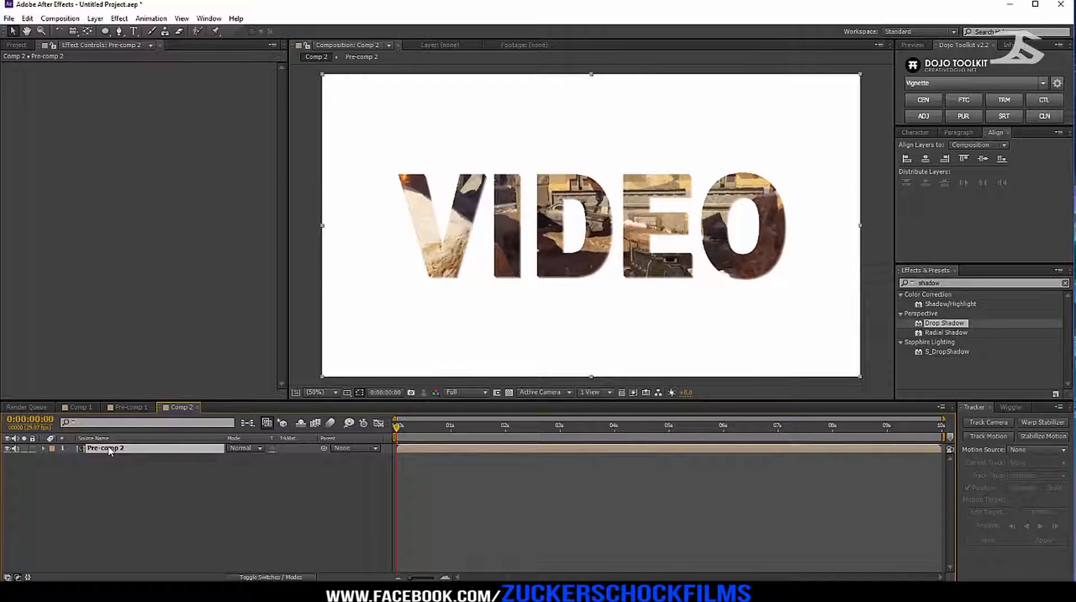
{"action": "key", "text": "ctrl+d"}
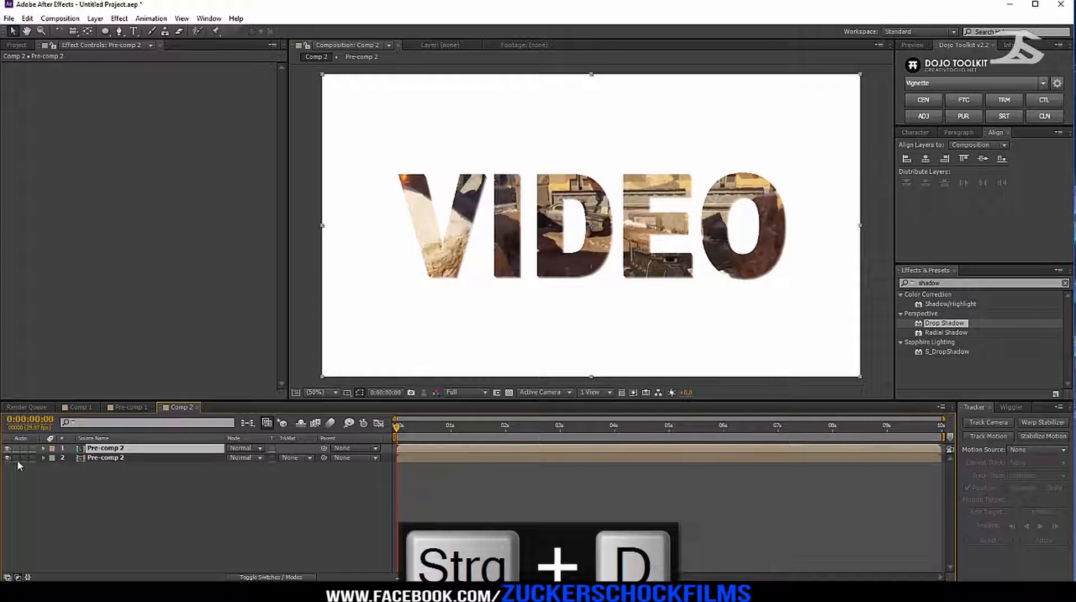
{"action": "left_click", "coordinate": [105, 31]}
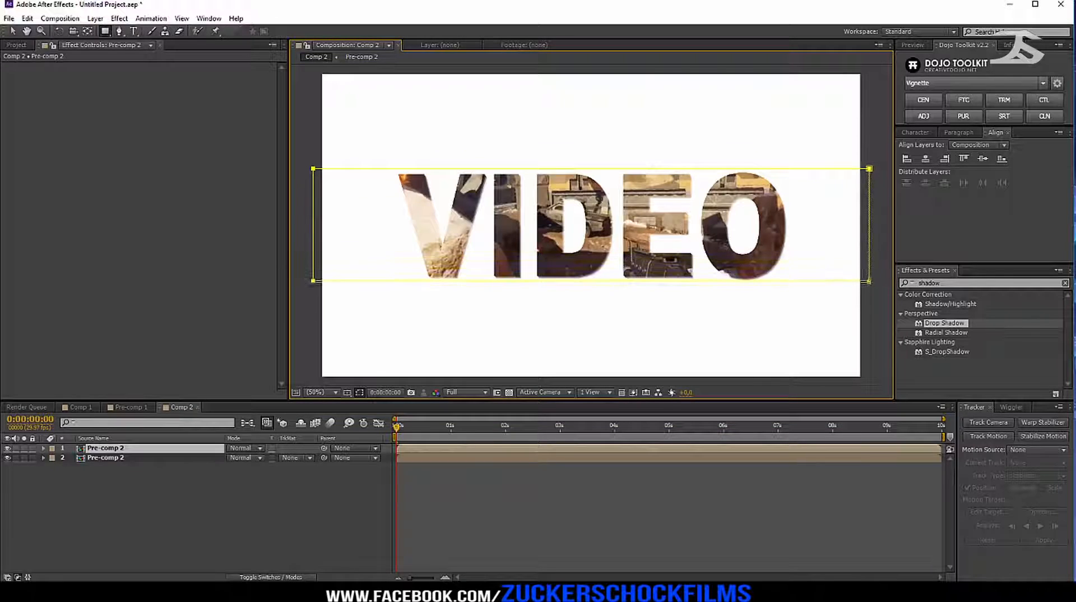
Step: Mask the front VIDEO copy to a horizontal band and find Fast Blur for the enlarged copy behind
{"action": "left_click", "coordinate": [42, 447]}
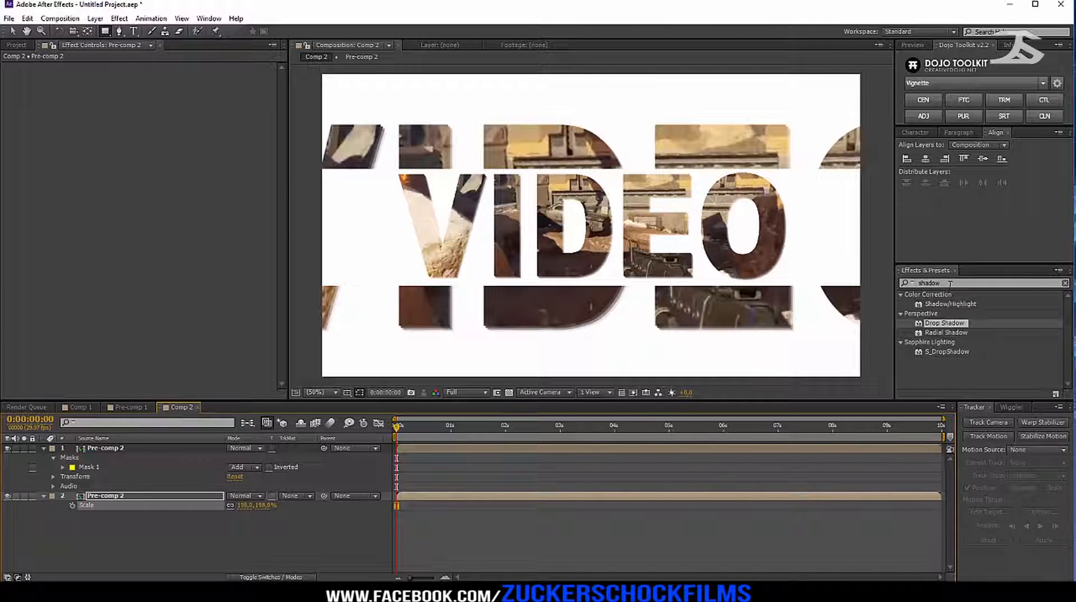
{"action": "type", "text": "fast"}
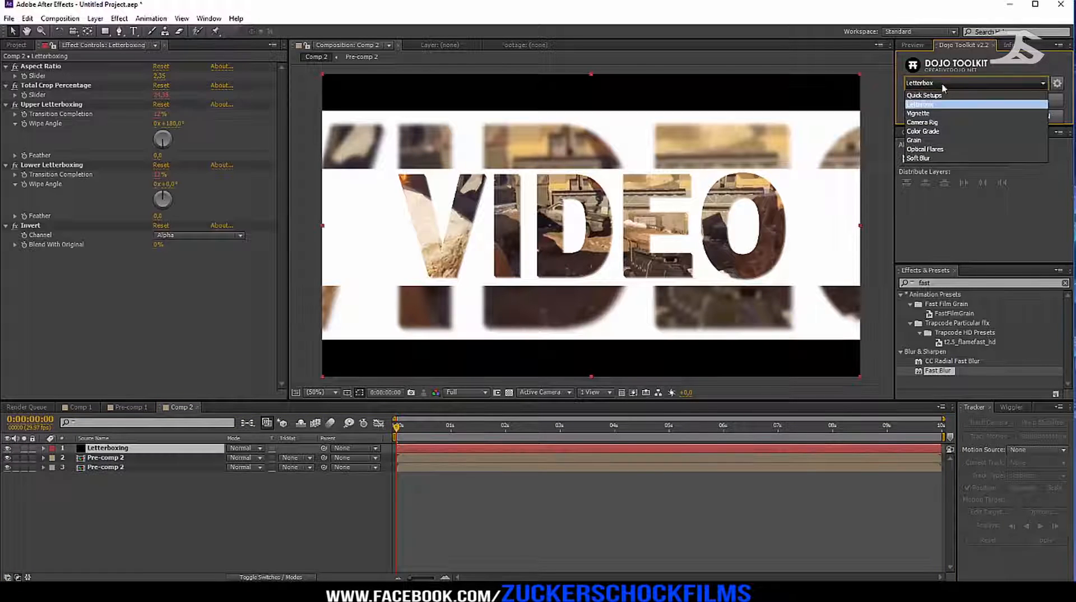
Step: Add the Dojo Toolkit Vignette setup above the text layers and begin a new layer
{"action": "left_click", "coordinate": [918, 112]}
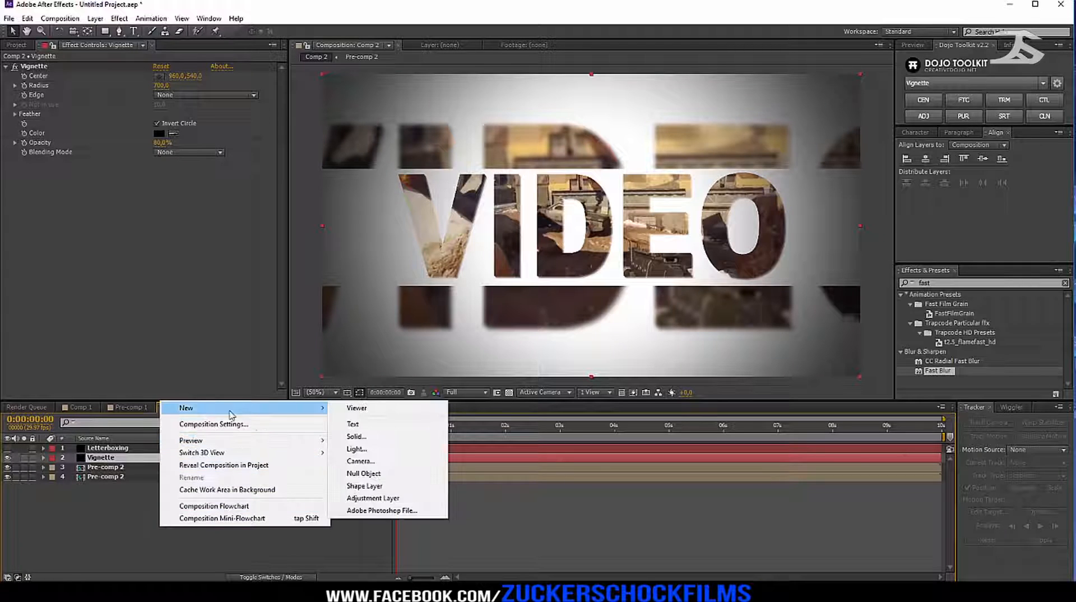
{"action": "left_click", "coordinate": [373, 498]}
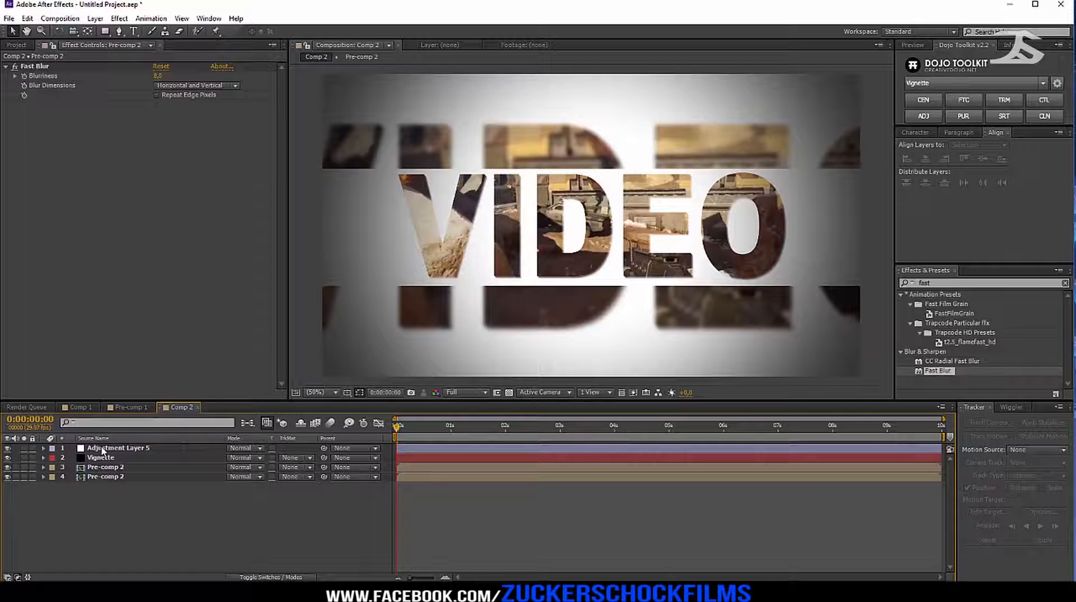
Step: Apply Optical Flares to the new adjustment layer for a default blue flare
{"action": "left_click", "coordinate": [117, 448]}
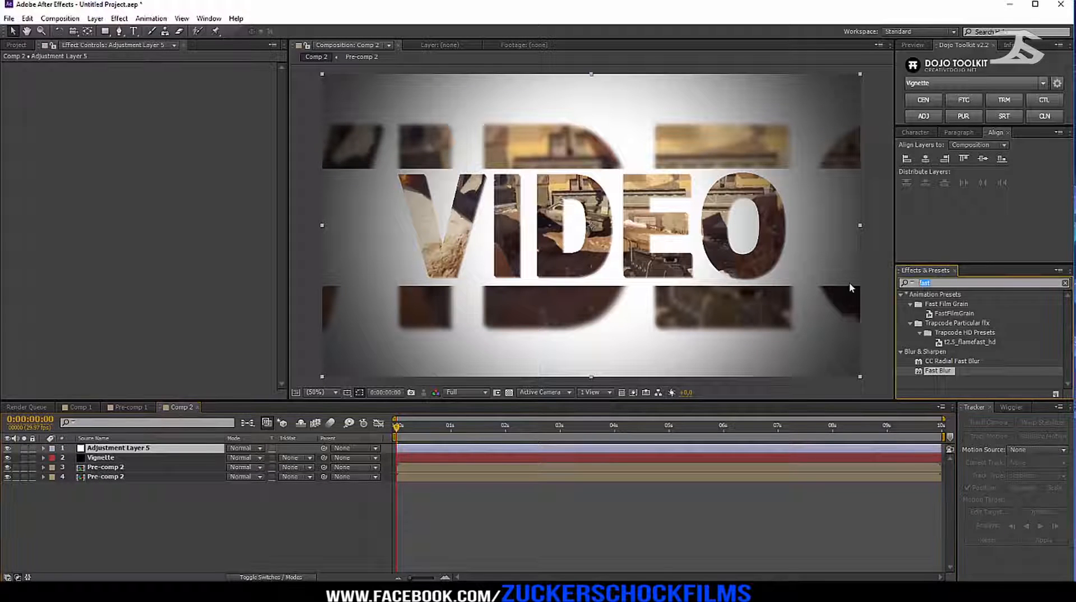
{"action": "type", "text": "optic"}
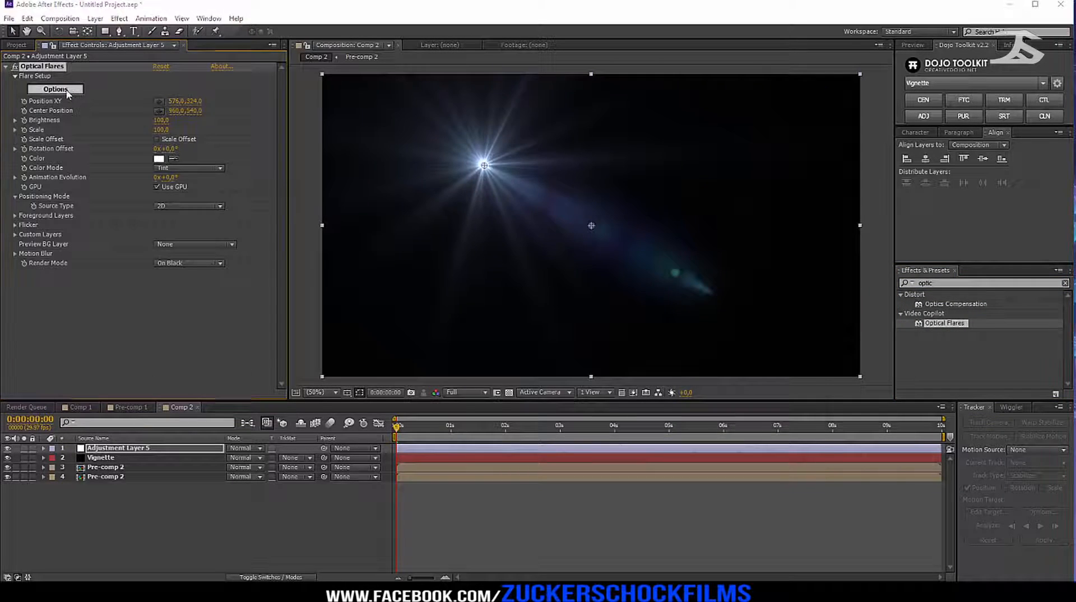
Step: Swap the flare to a warm orange preset from the Optical Flares Preset Browser
{"action": "left_click", "coordinate": [55, 89]}
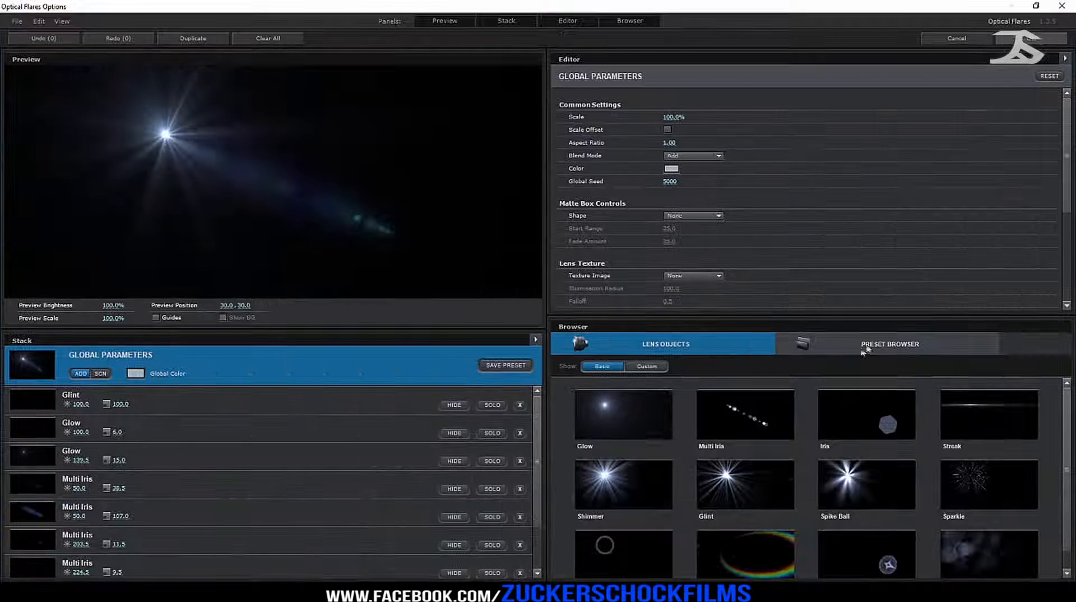
{"action": "left_click", "coordinate": [887, 343]}
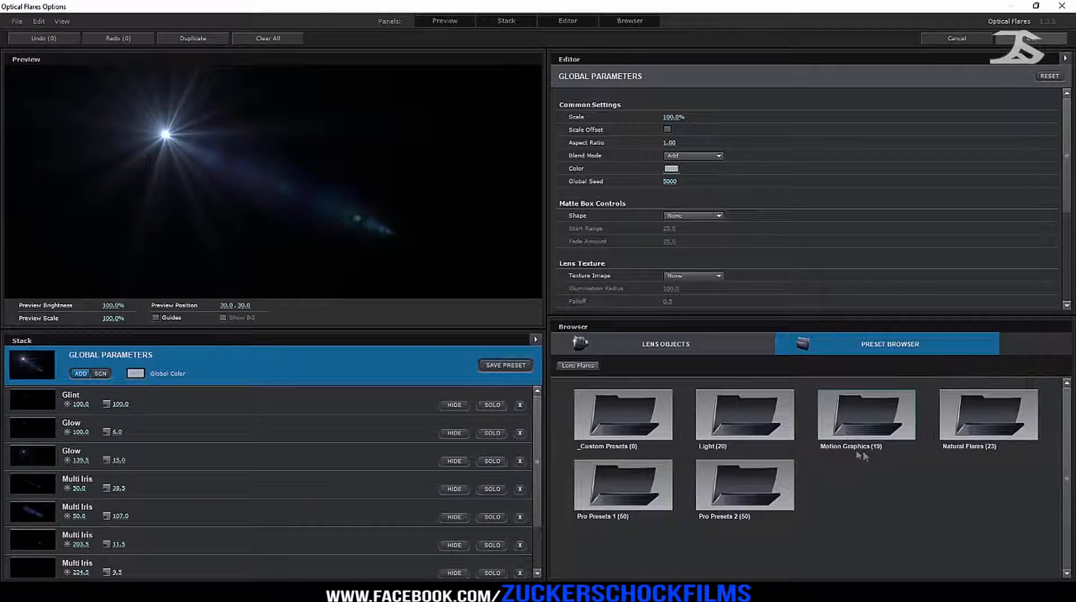
{"action": "double_click", "coordinate": [866, 413]}
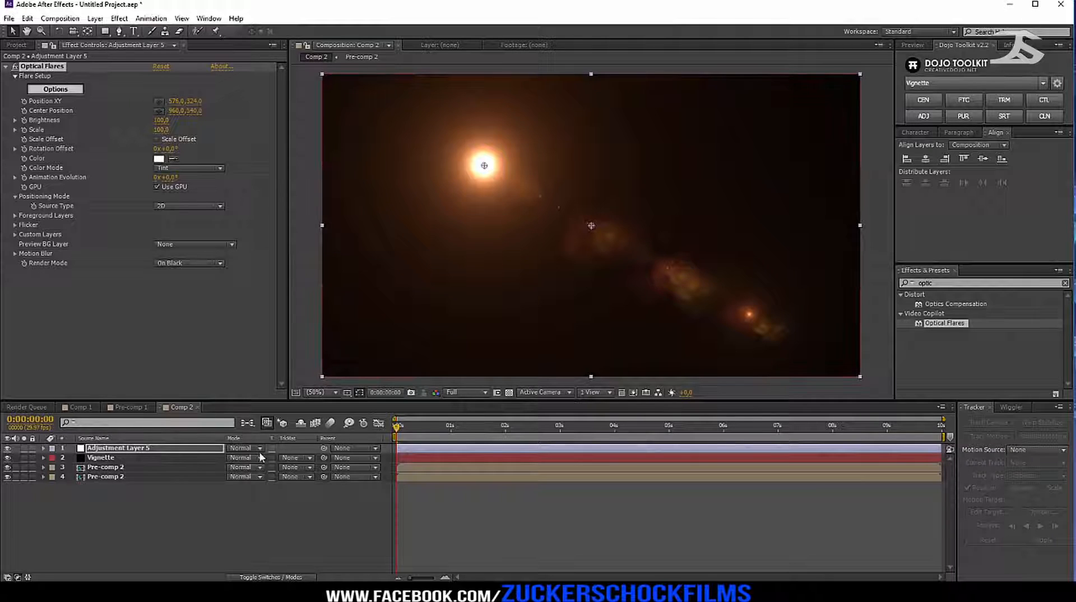
Step: Set the flare layer to Screen and move the flare Position to 280,0 near the bottom
{"action": "left_click", "coordinate": [245, 447]}
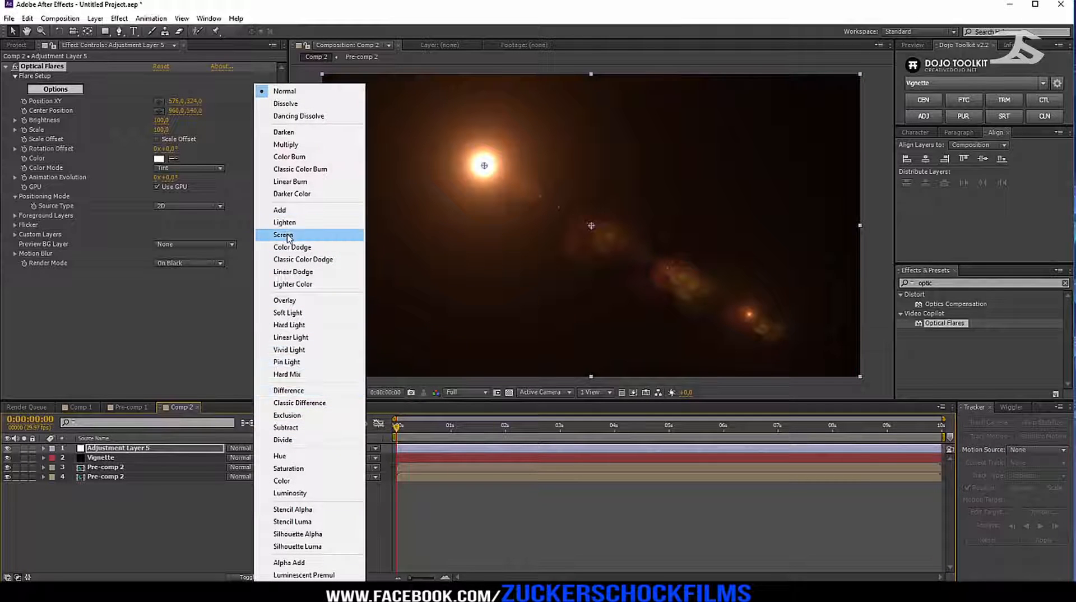
{"action": "left_click", "coordinate": [284, 235]}
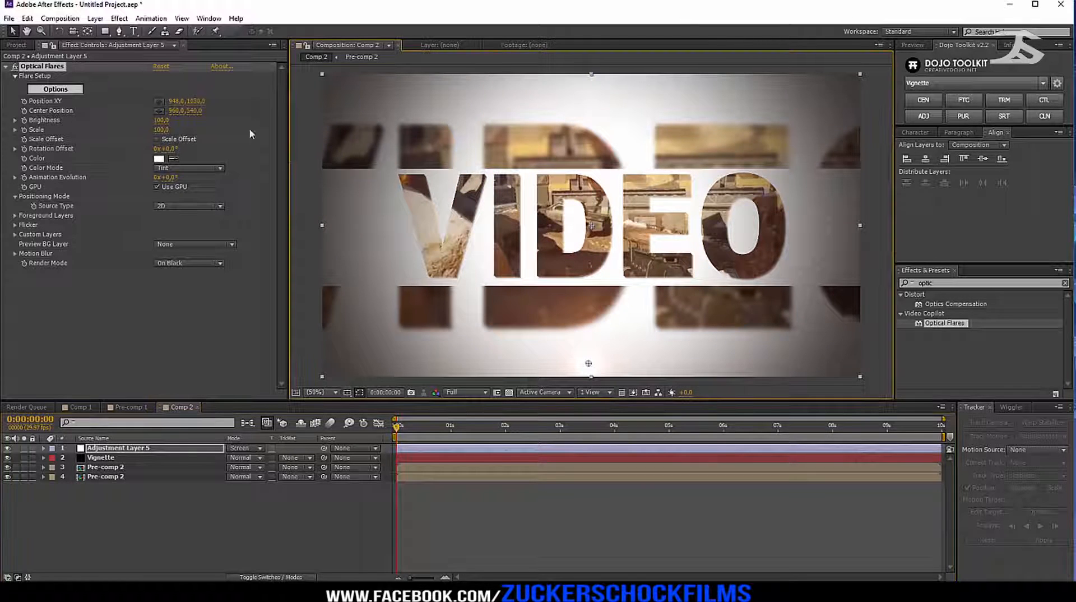
{"action": "type", "text": "280,0"}
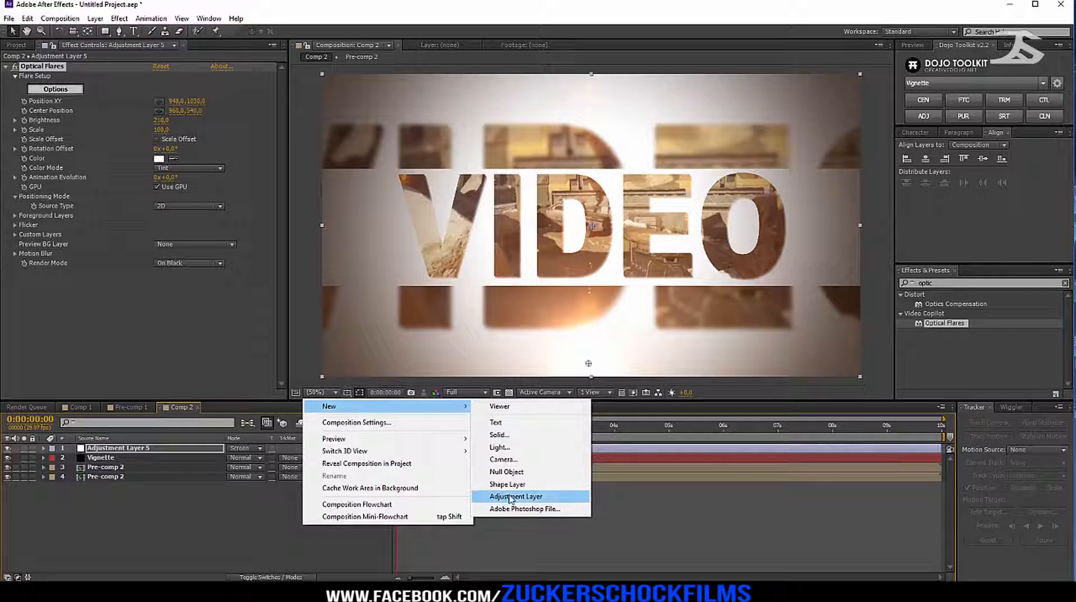
Step: Add a new adjustment layer with Magic Bullet Looks and launch its look editor
{"action": "left_click", "coordinate": [515, 497]}
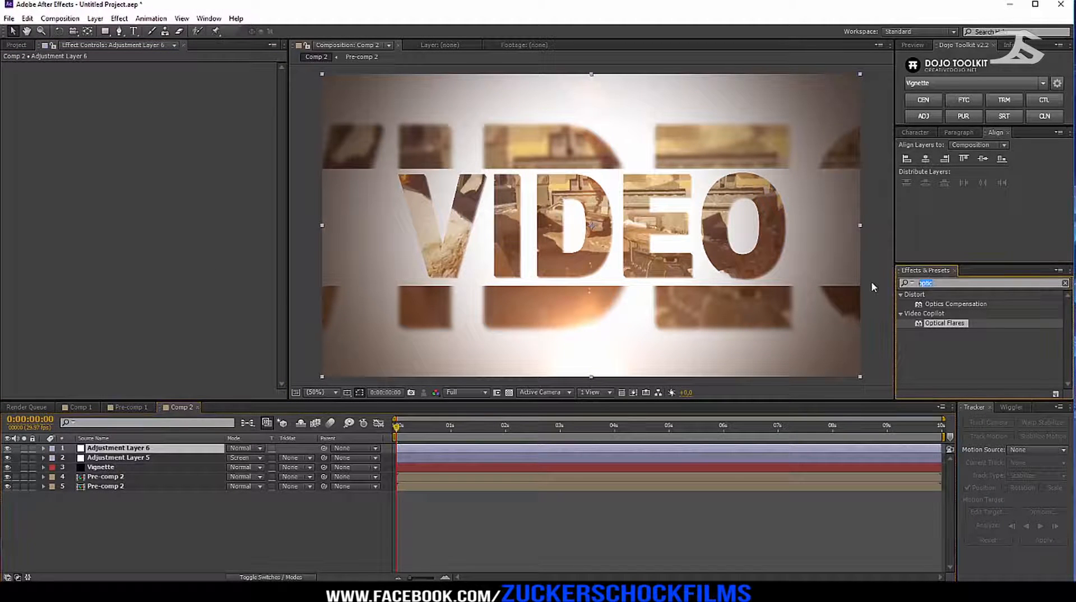
{"action": "type", "text": "look"}
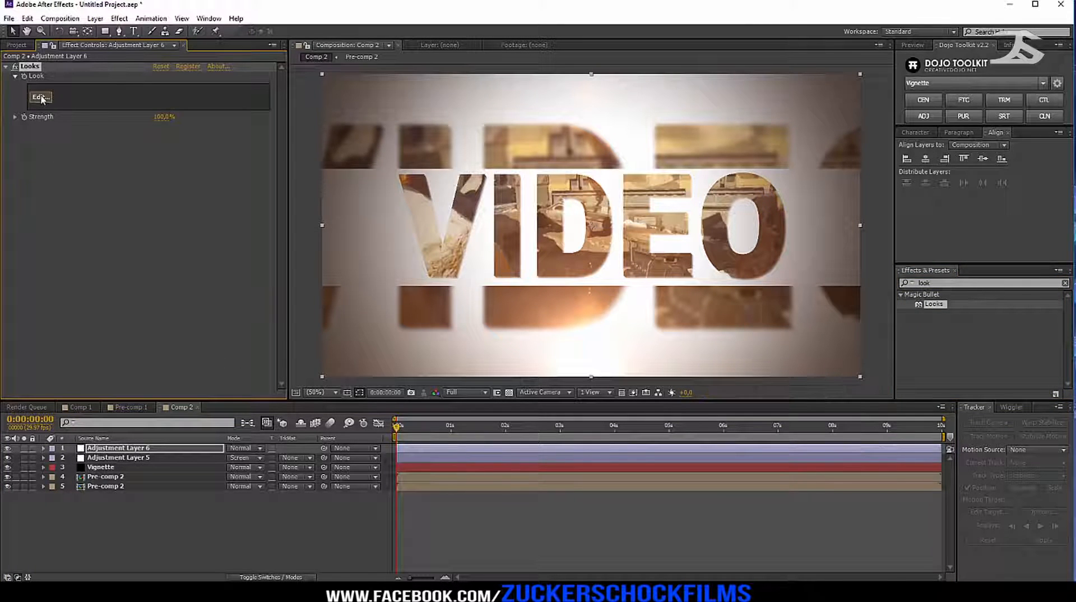
{"action": "left_click", "coordinate": [40, 96]}
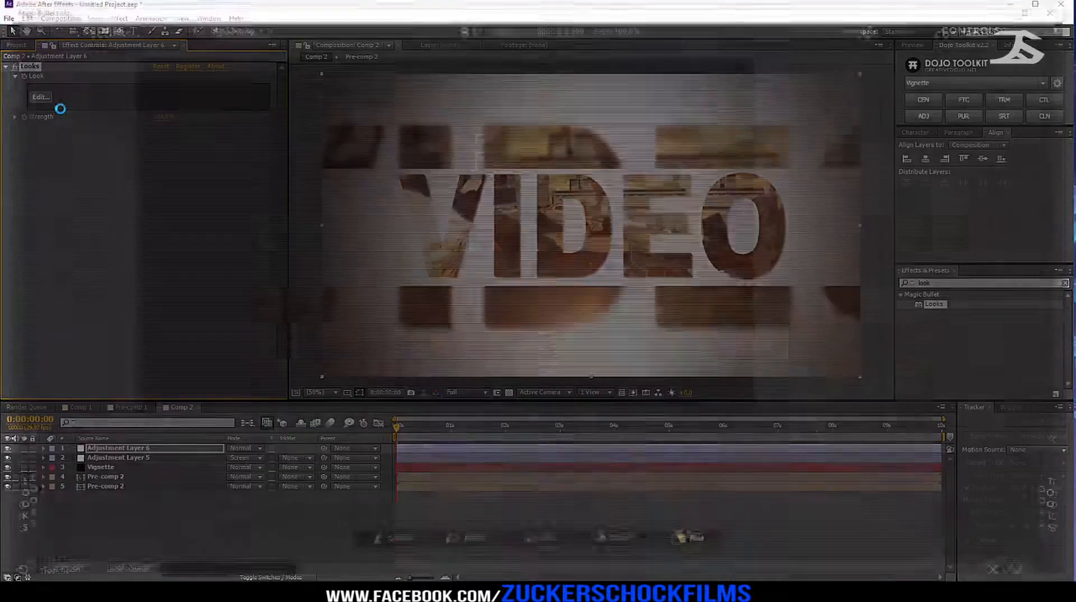
{"action": "left_click", "coordinate": [40, 96]}
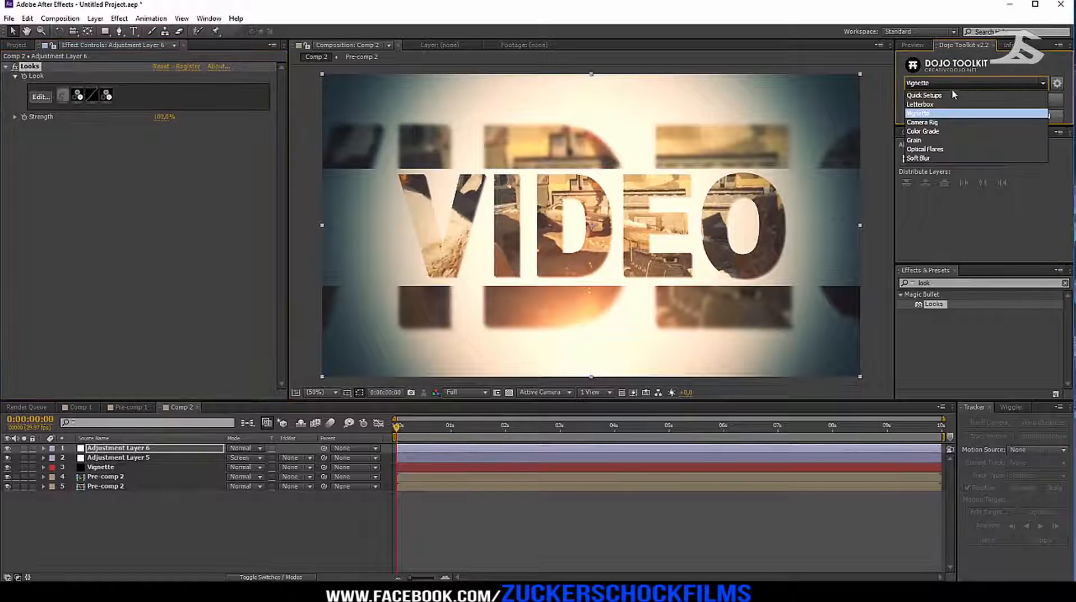
Step: Add a Letterboxing layer via the Dojo Toolkit and bring up the Preview controls
{"action": "left_click", "coordinate": [919, 104]}
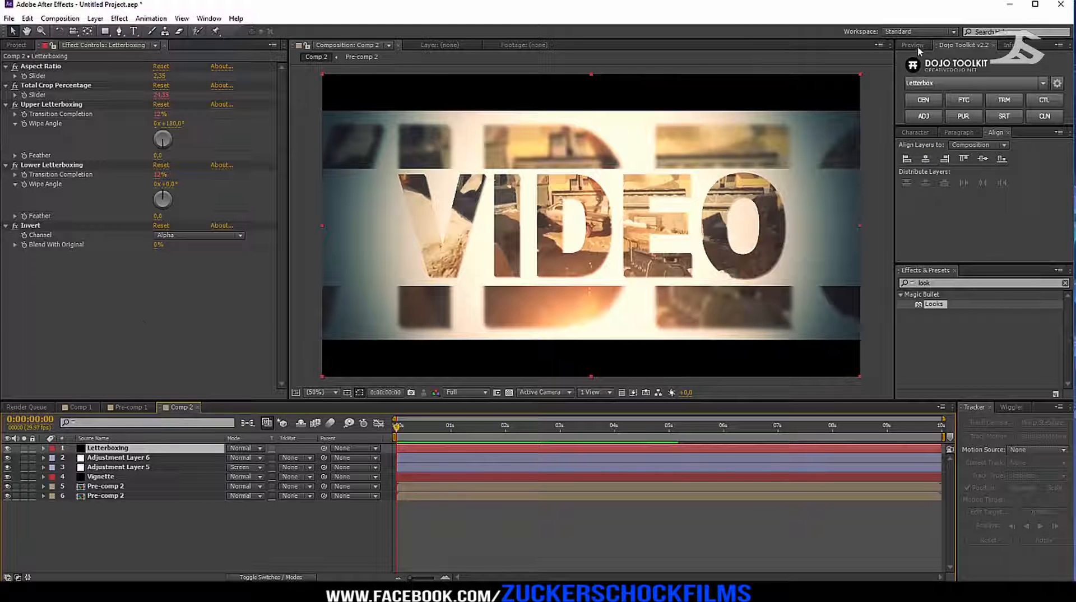
{"action": "left_click", "coordinate": [913, 45]}
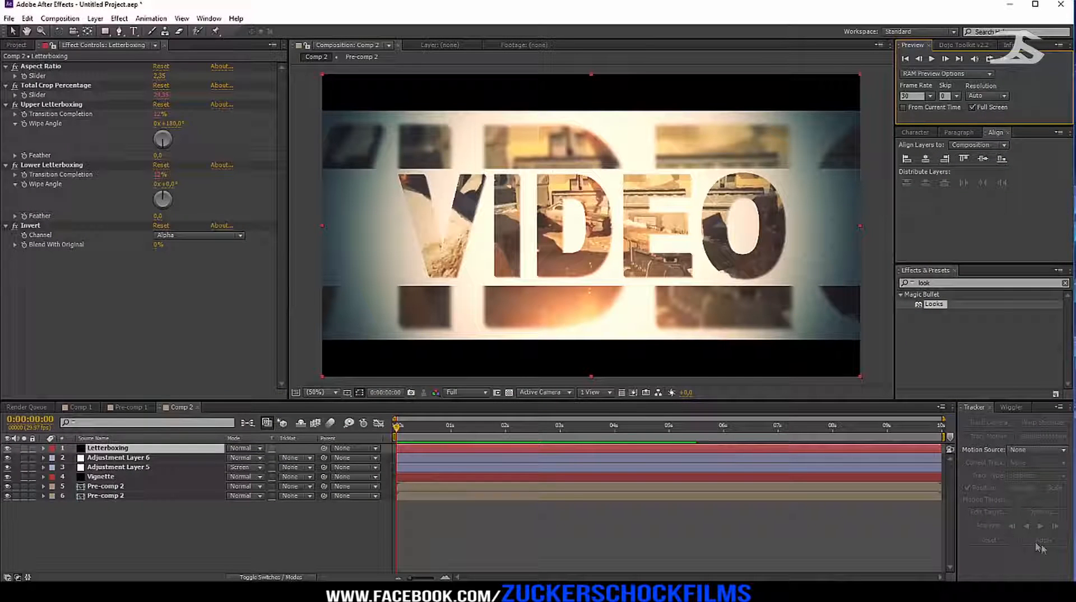